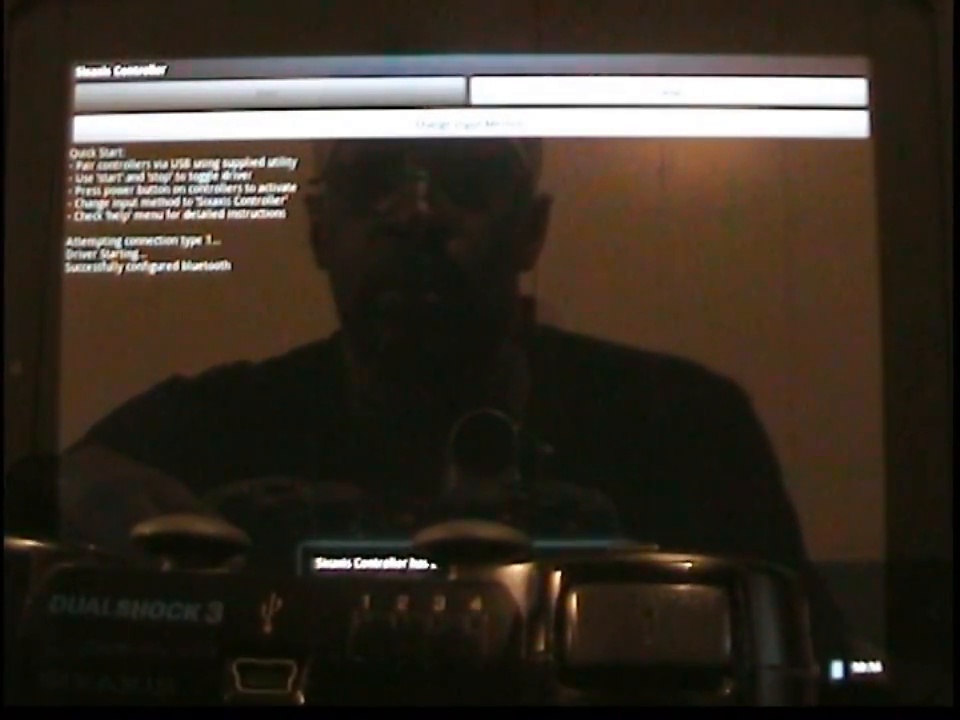
# Start the Sixaxis Controller driver so Bluetooth gets configured for the PS3 controller
pyautogui.click(469, 123)
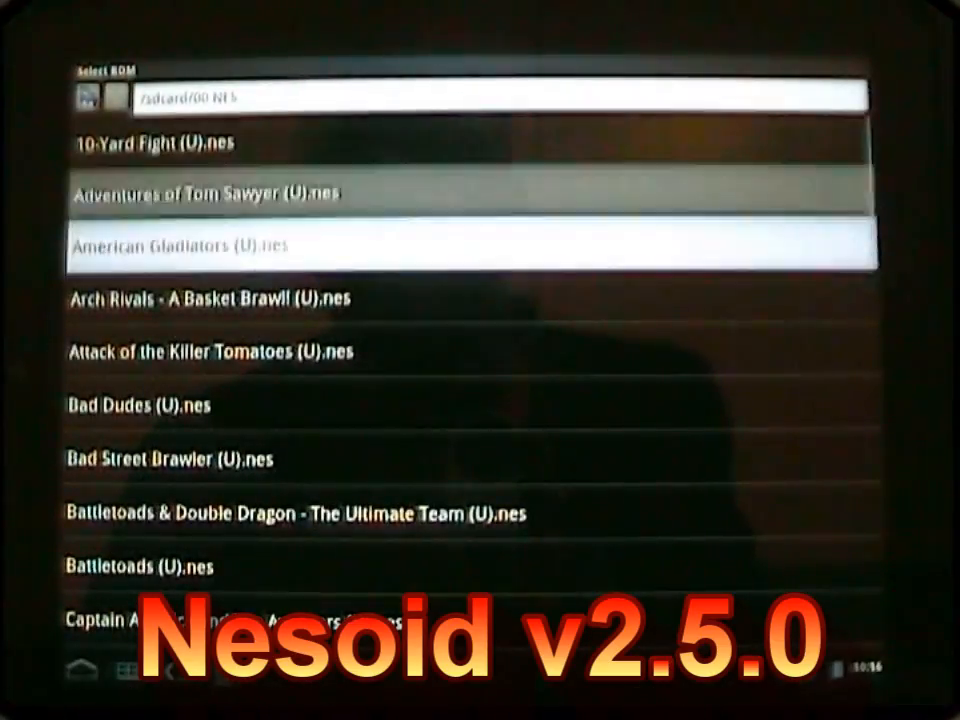
# Scroll the /sdcard/00 NES ROM list down to Ninja Gaiden and Punch-Out!!
pyautogui.scroll(-3)
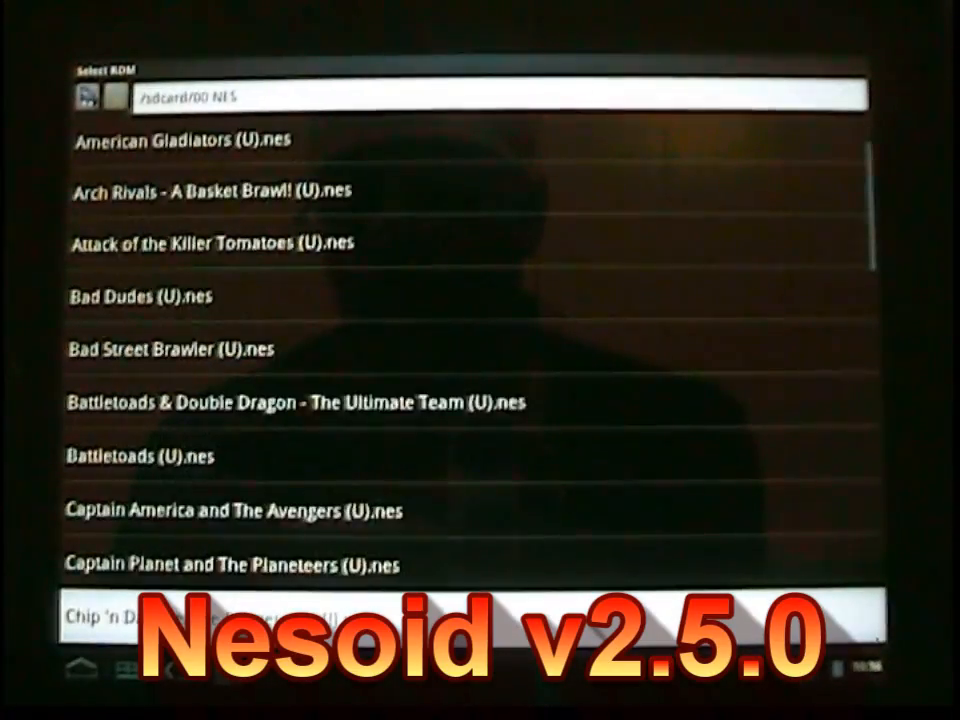
pyautogui.scroll(-3)
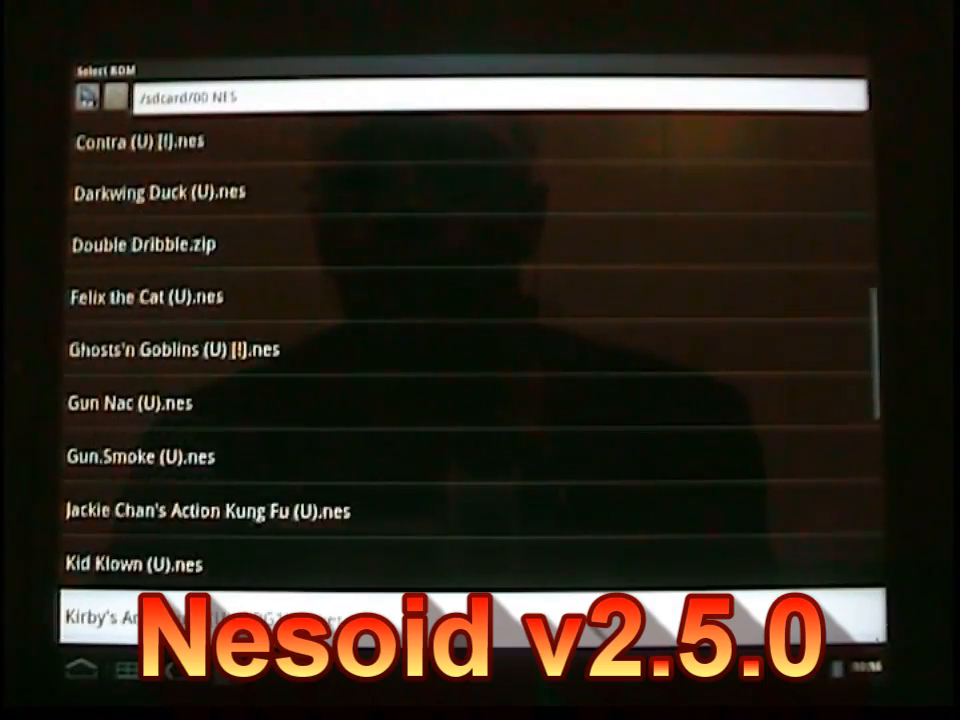
pyautogui.scroll(-3)
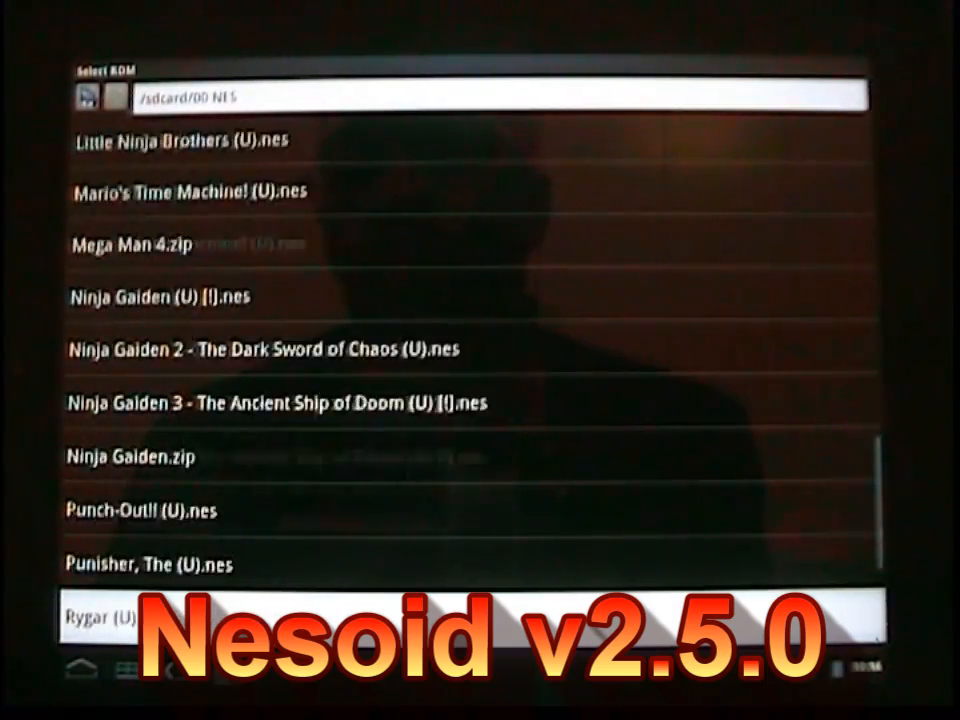
pyautogui.scroll(-3)
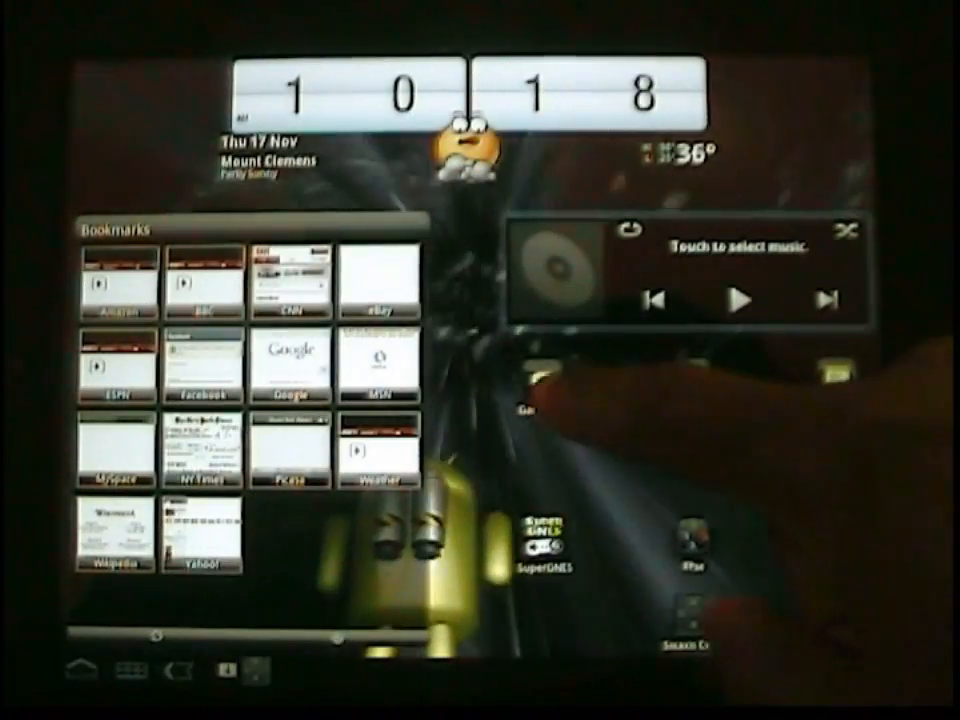
# Launch Gameboid and scroll the /sdcard/00 GBA ROM list to the Golden Sun titles
pyautogui.click(696, 560)
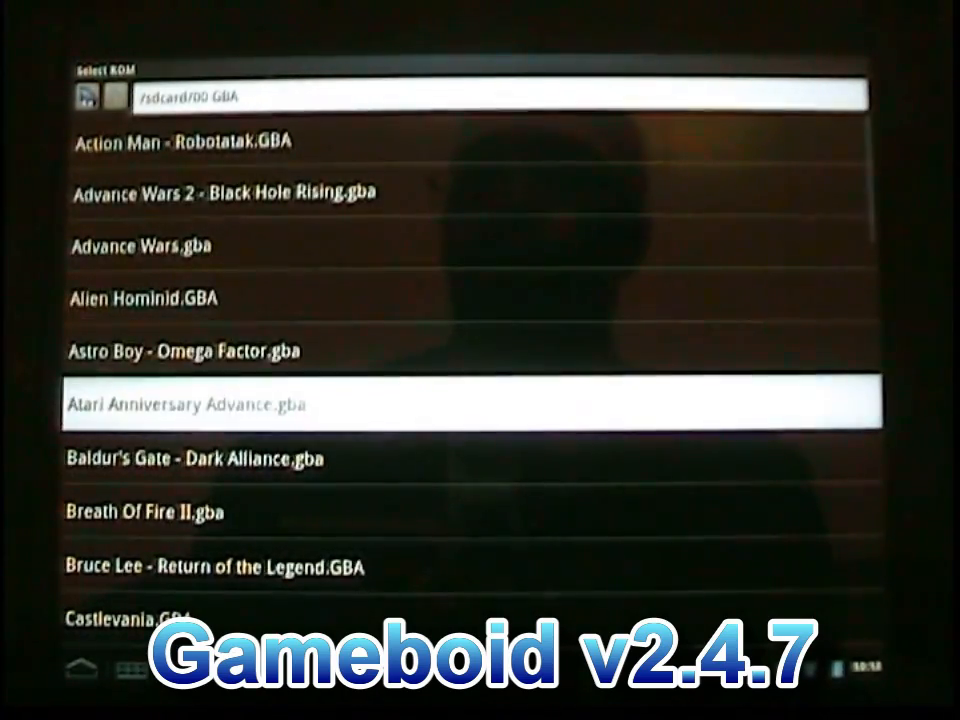
pyautogui.scroll(-3)
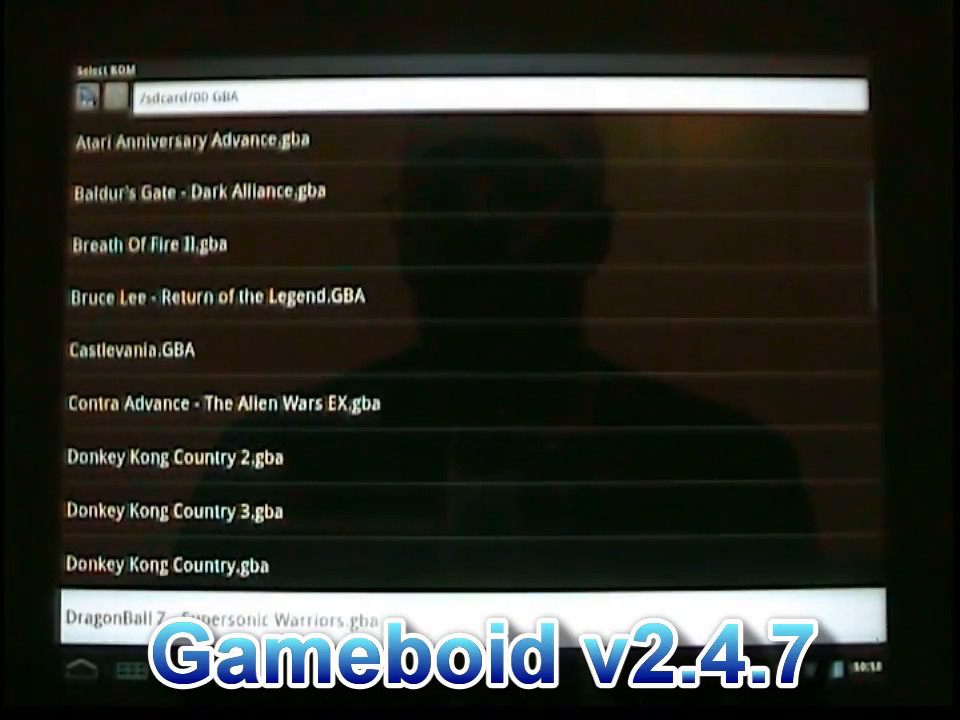
pyautogui.scroll(-3)
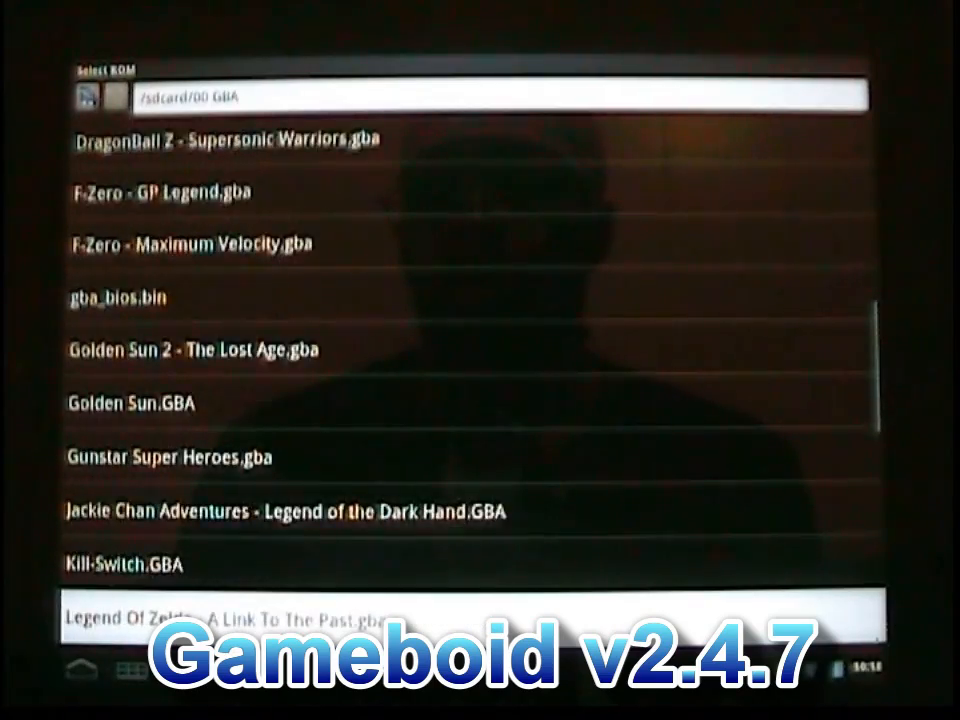
pyautogui.scroll(-3)
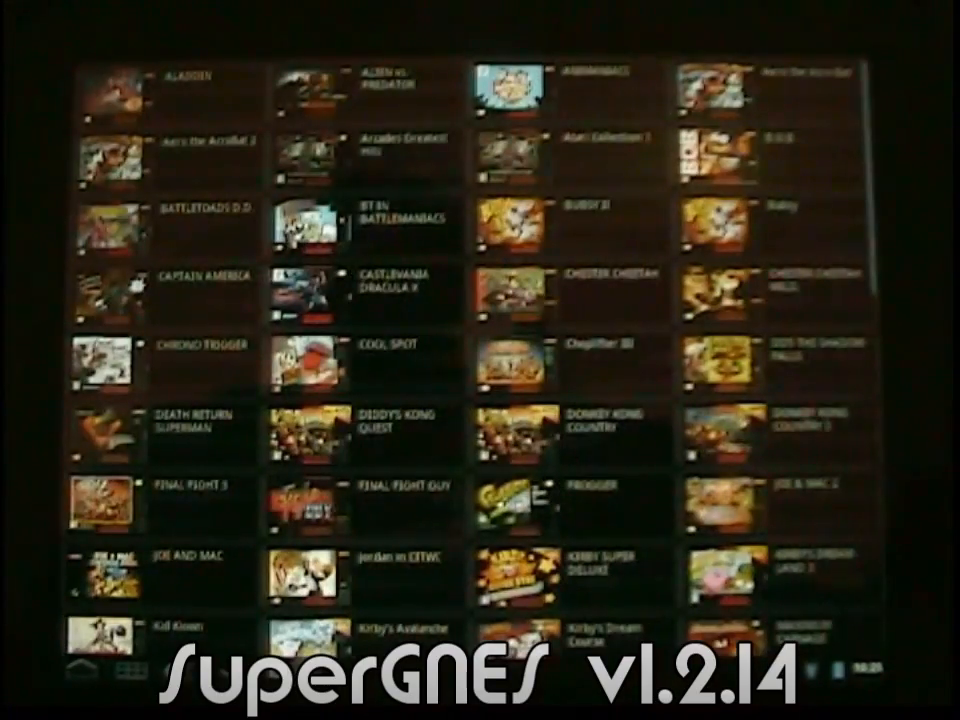
# Scroll the cover grid past Super Mario to Tecmo Super Bowl and Ultimate Mortal Kombat 3
pyautogui.scroll(-3)
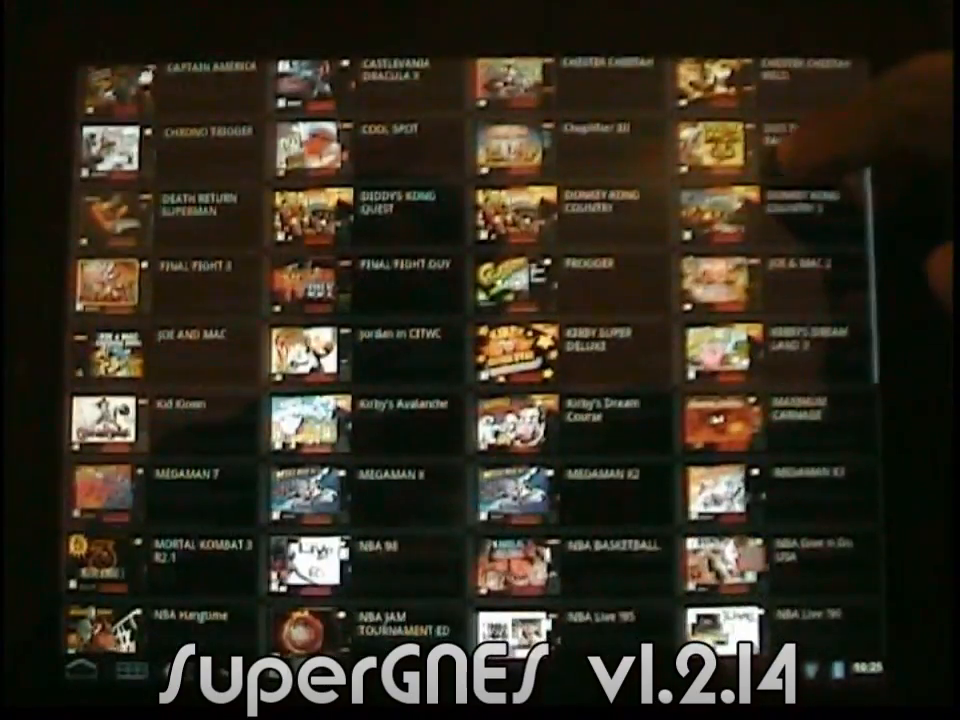
pyautogui.scroll(-3)
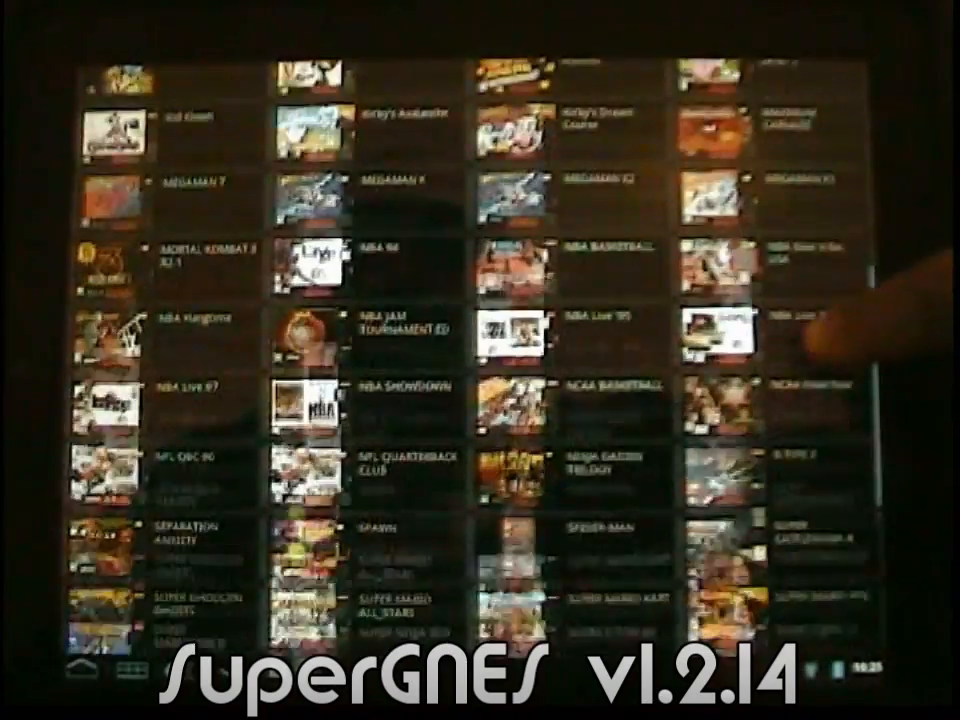
pyautogui.scroll(-3)
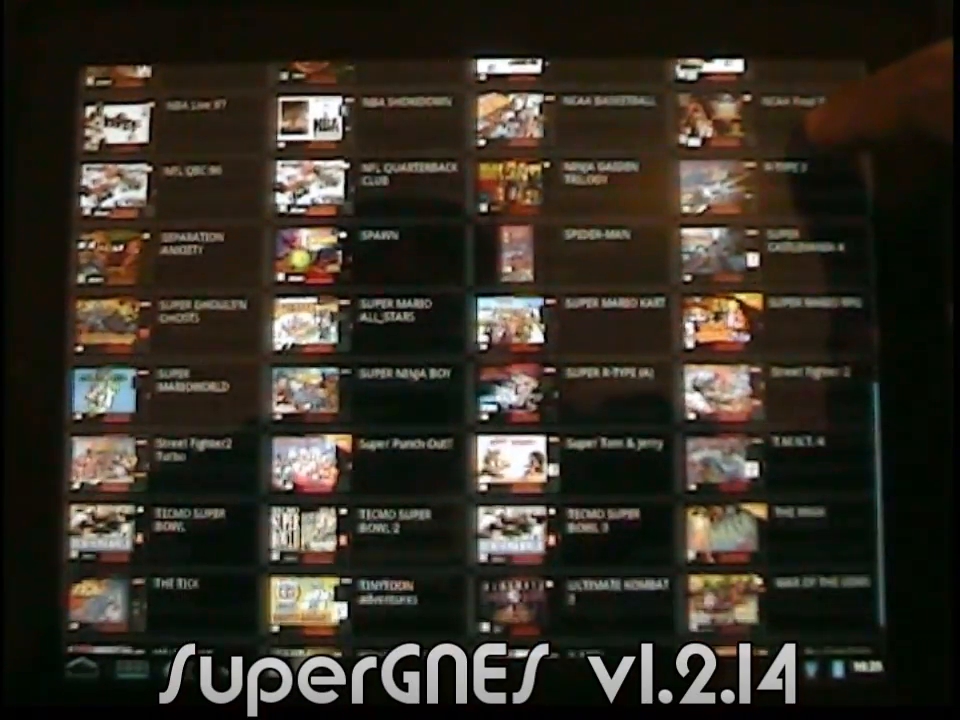